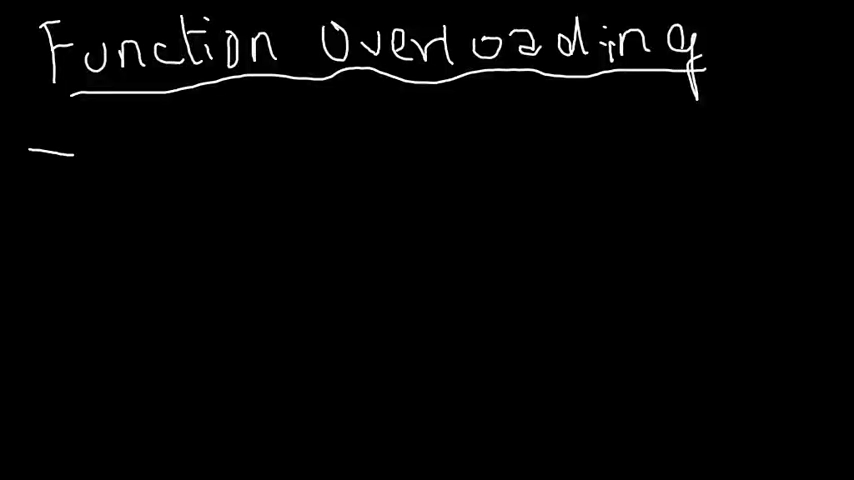
# Step: Handwrite that function overloading is polymorphism implemented
pyautogui.write('Pol')
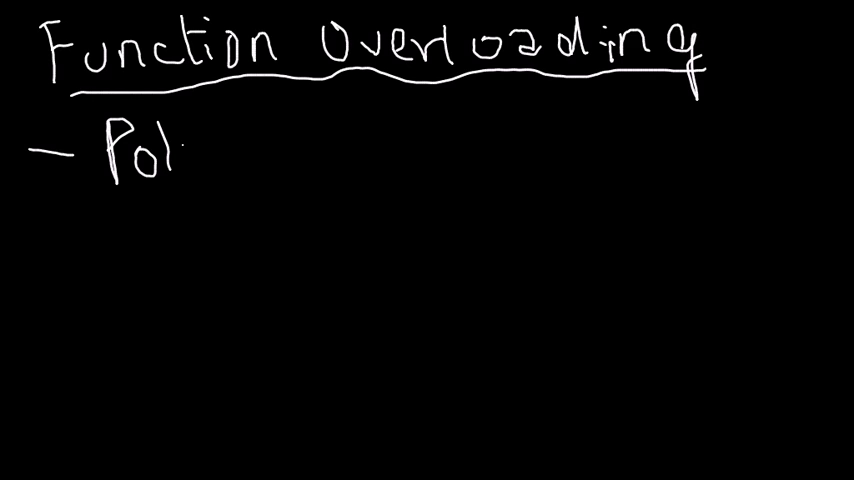
pyautogui.write('ymo')
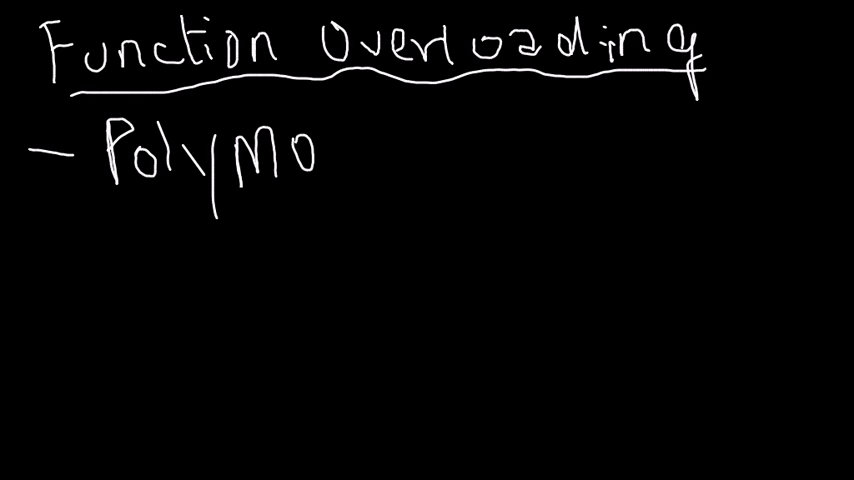
pyautogui.write('rphism i')
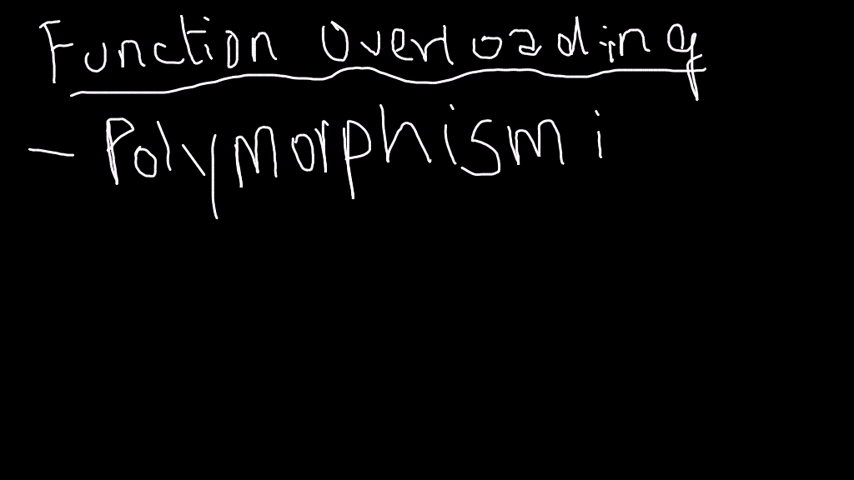
pyautogui.write('mp')
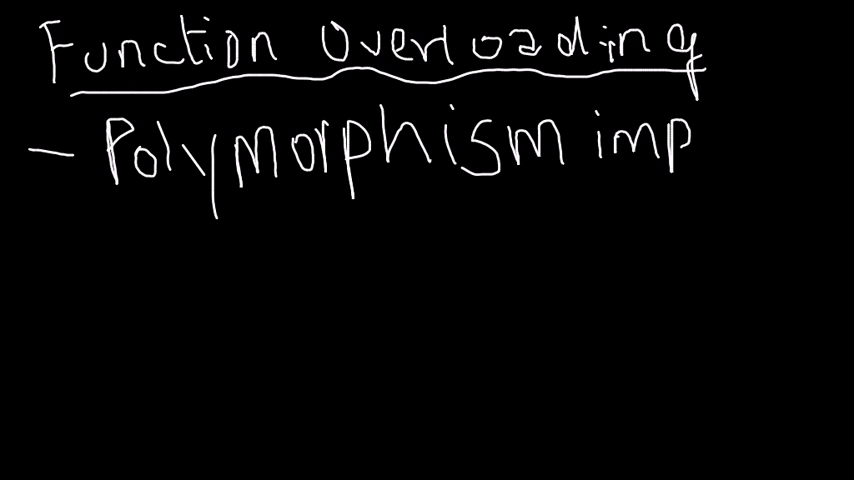
pyautogui.write('lemented')
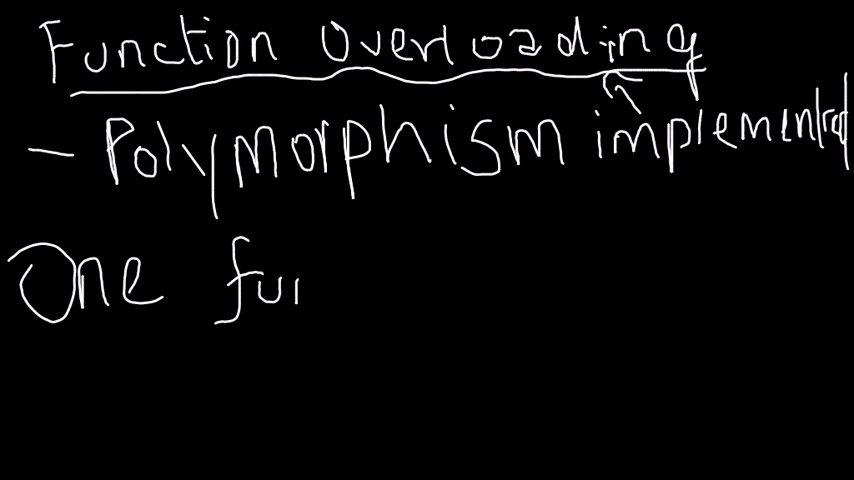
# Step: Write 'one function name, many functions' and underline the function-name line
pyautogui.write('nction name')
pyautogui.write('Many')
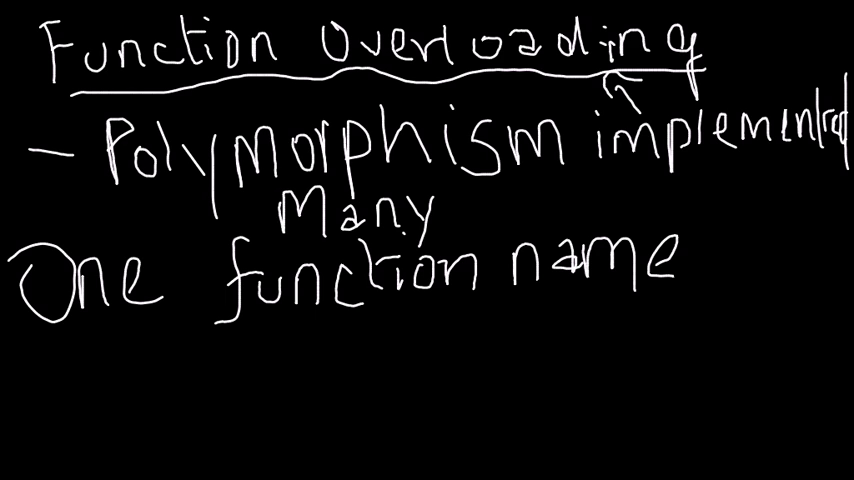
pyautogui.write('functio')
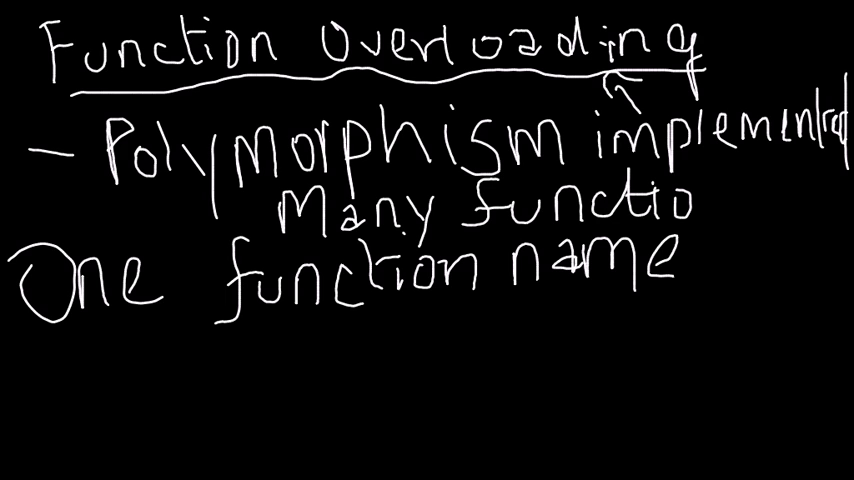
pyautogui.write('ns')
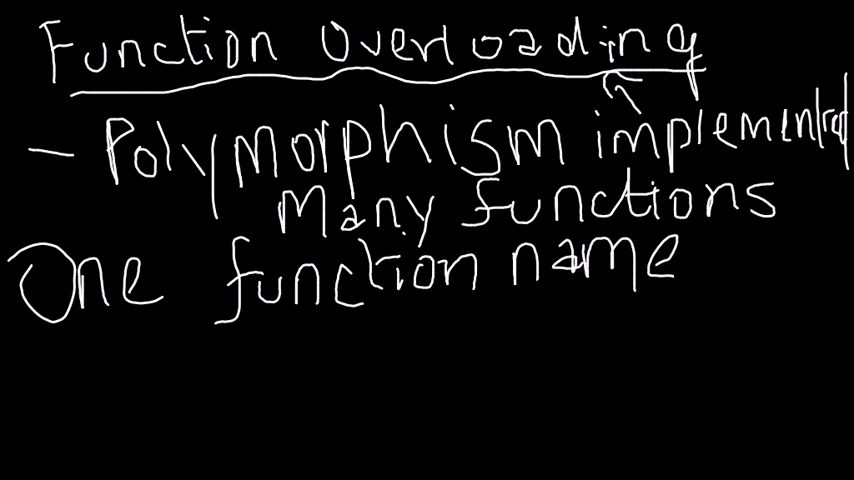
pyautogui.moveTo(20, 350); pyautogui.dragTo(800, 296)
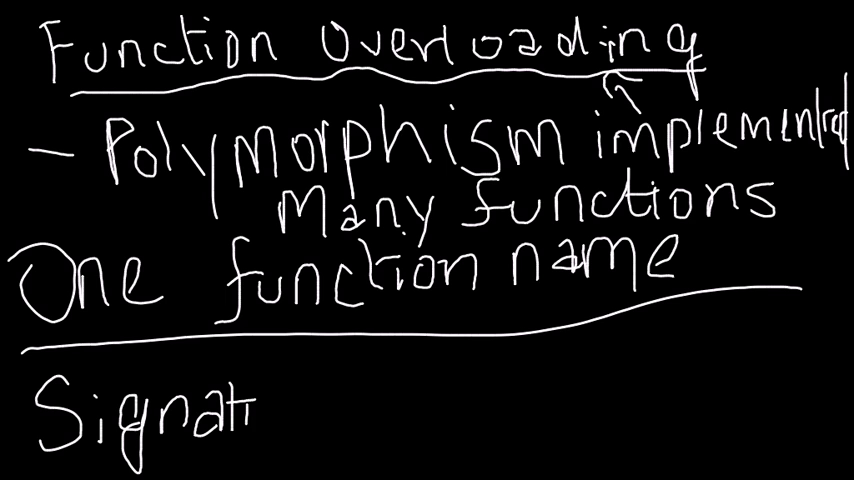
# Step: Add the note 'signature is different' beneath the underlined line
pyautogui.write('ure')
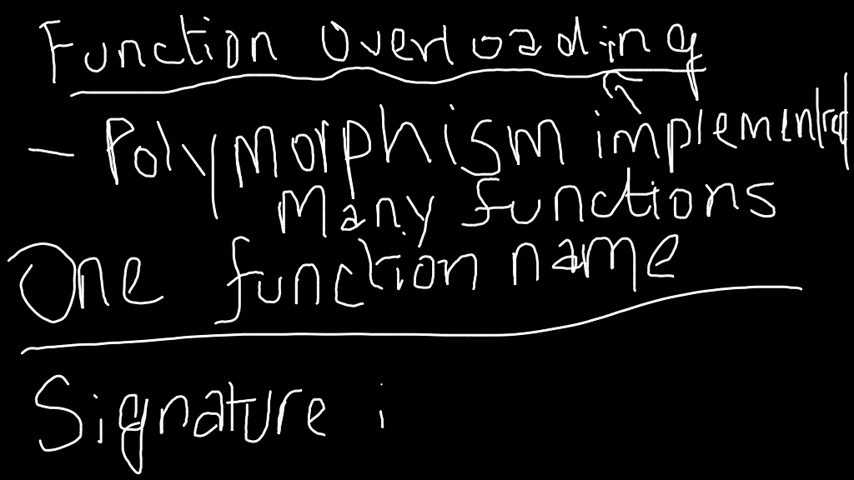
pyautogui.write('is di')
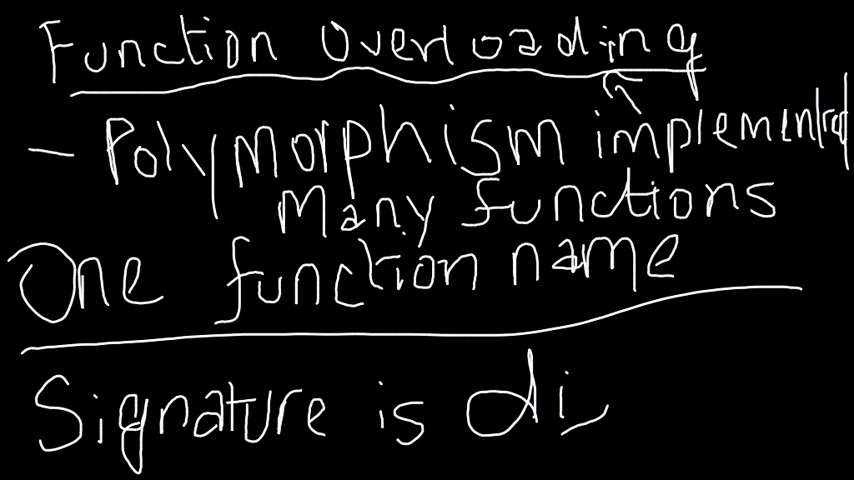
pyautogui.write('ffer')
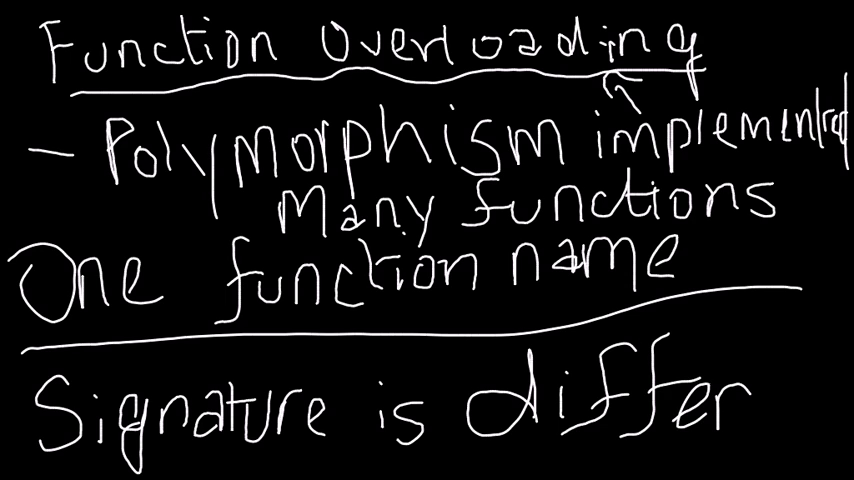
pyautogui.write('ent')
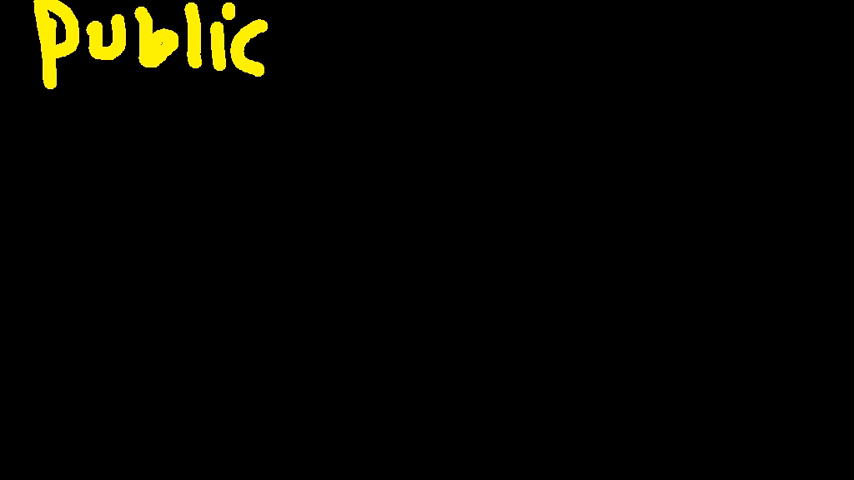
# Step: Write public void area() in yellow and underline area()
pyautogui.write('void ar')
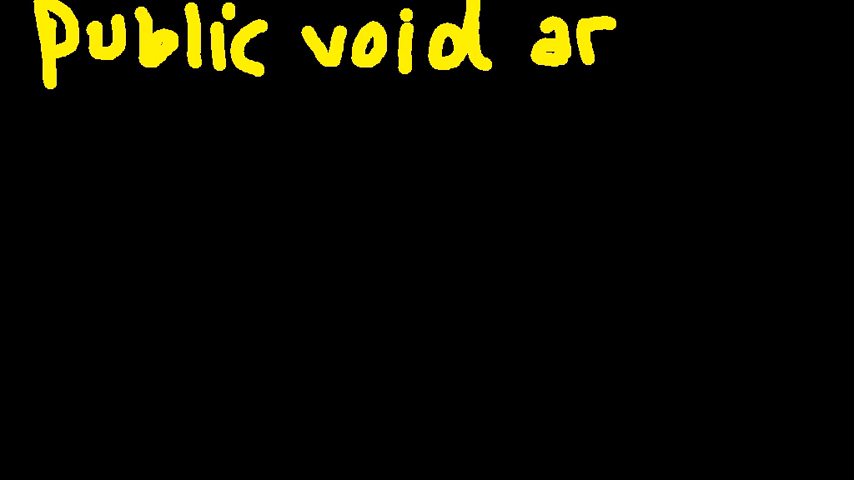
pyautogui.write('ea(')
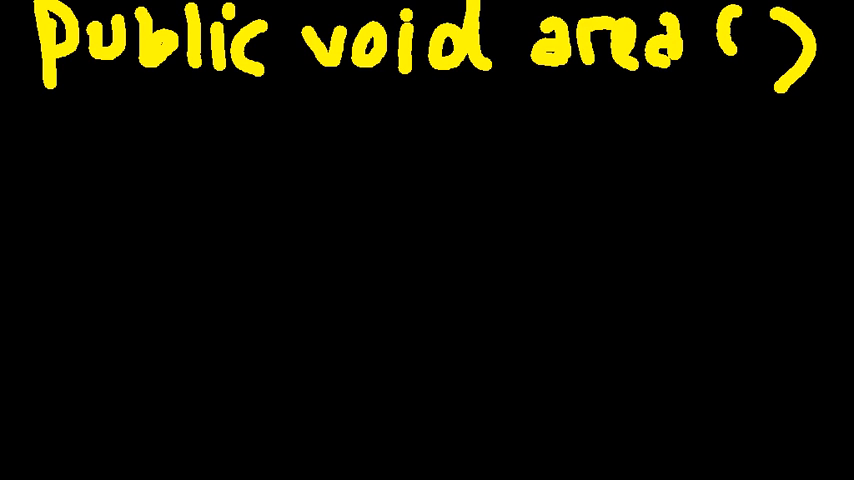
pyautogui.moveTo(540, 98); pyautogui.dragTo(830, 96)
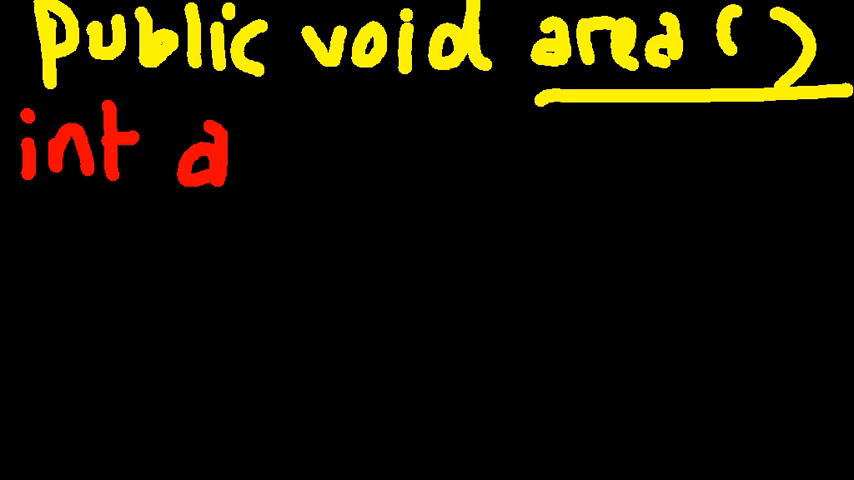
# Step: Write the overloads int area(int a, int b), void area(int a) and double area()
pyautogui.write('rea(inl')
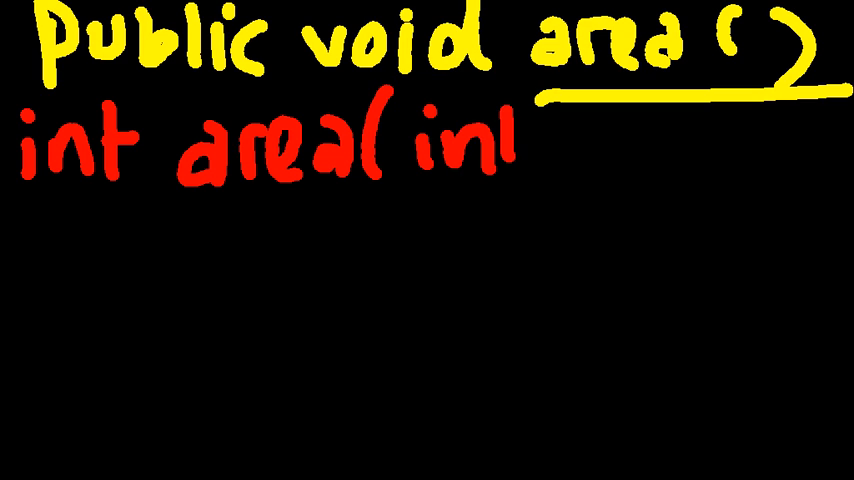
pyautogui.write('a, int b)')
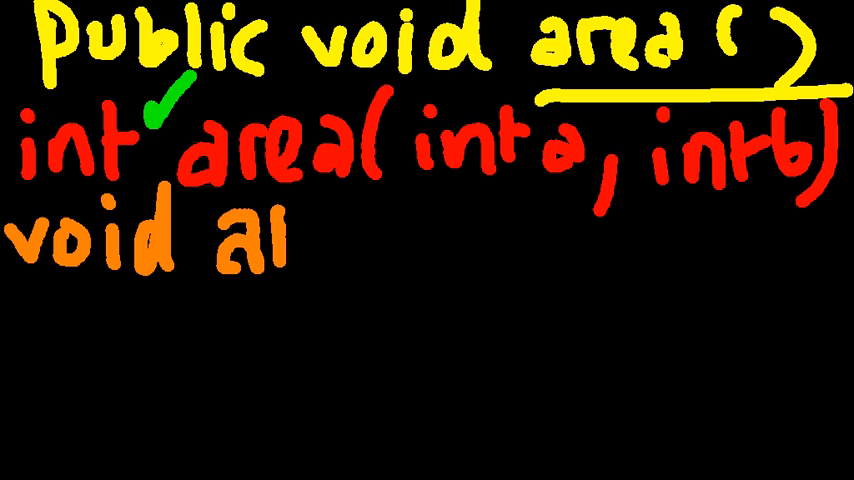
pyautogui.write('rea(inr a')
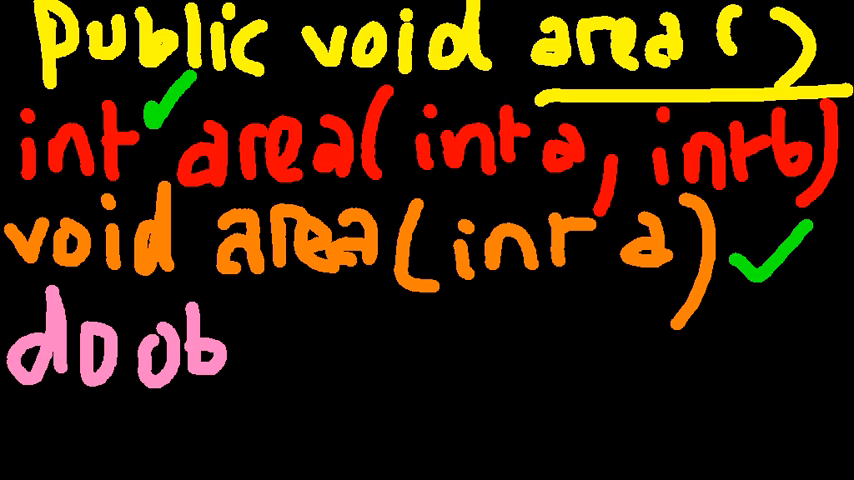
pyautogui.write('le ar')
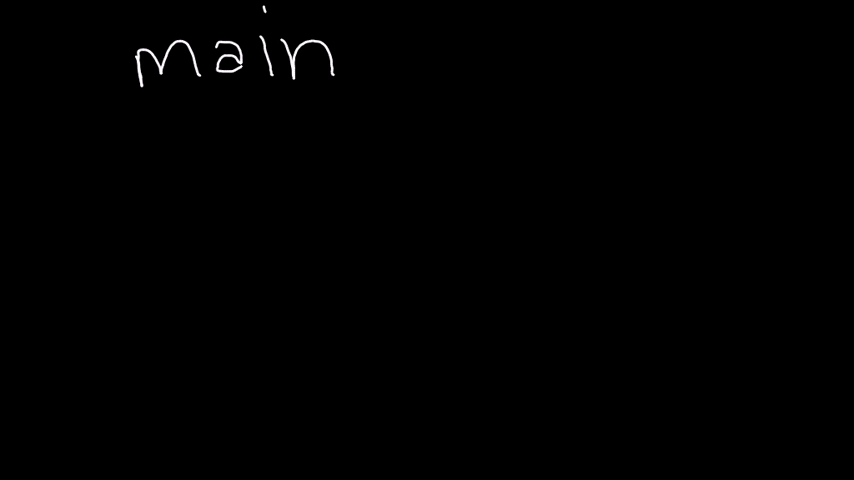
# Step: Handwrite void main() { with a call to area(); inside the braces
pyautogui.write('voir')
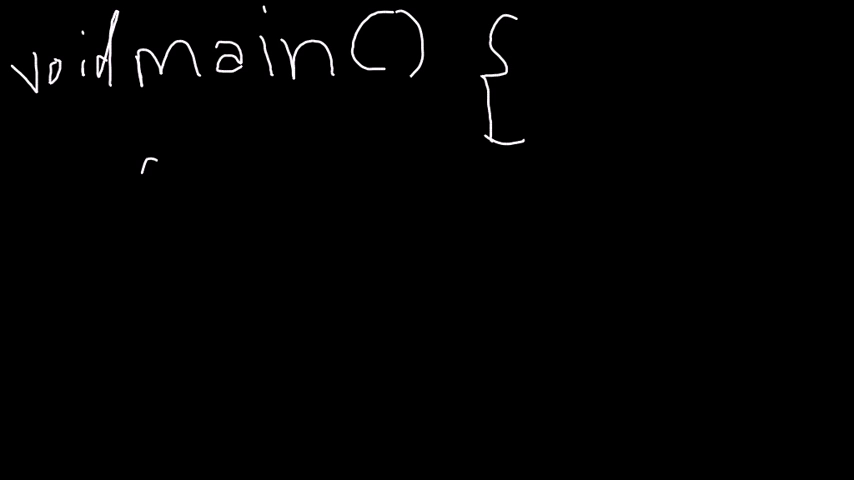
pyautogui.write('area')
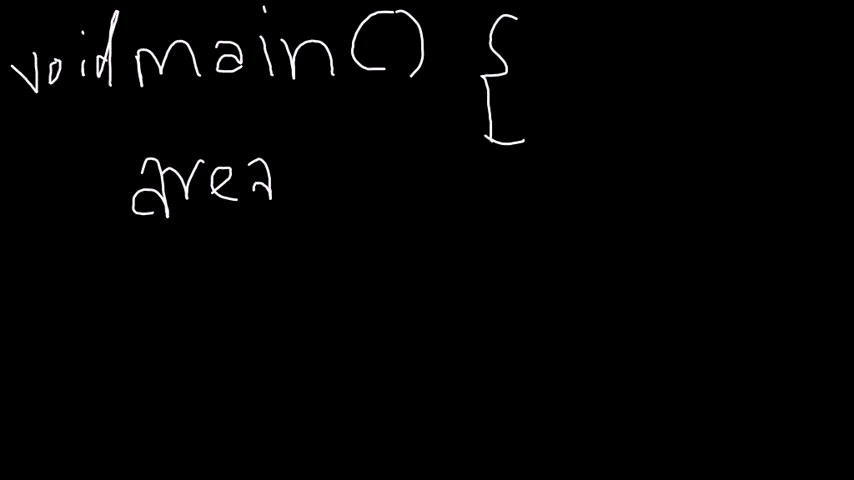
pyautogui.write('();')
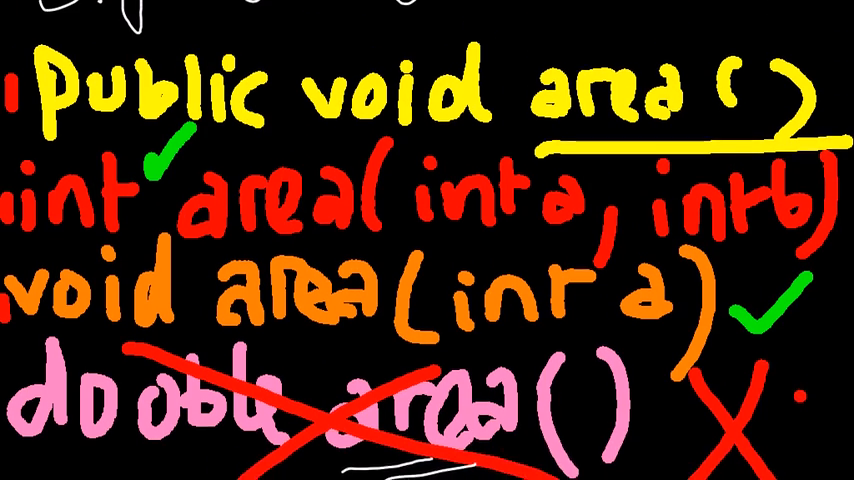
# Step: Annotate the area() examples with 'Signature is different'
pyautogui.write('Signature is different')
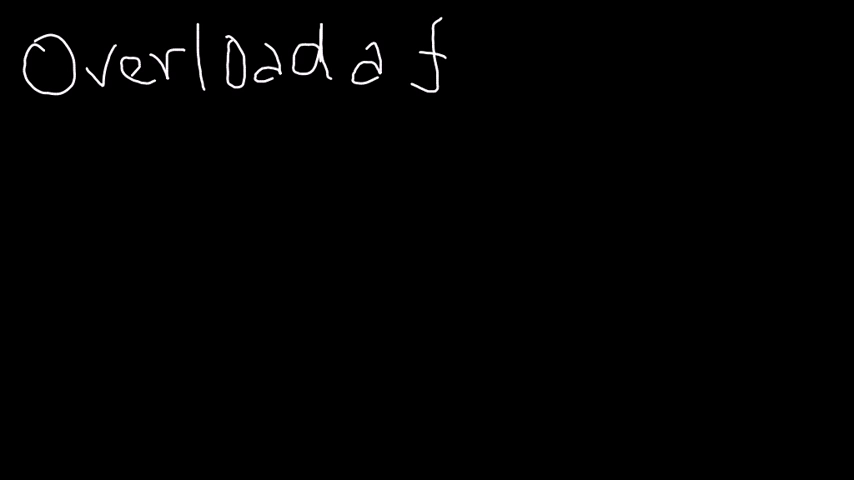
# Step: Complete the heading 'Overload a function area:'
pyautogui.write('unct')
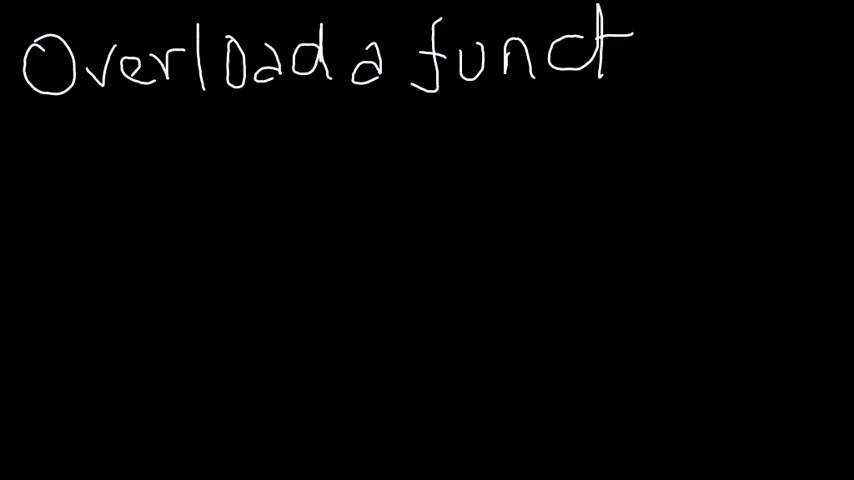
pyautogui.write('ion')
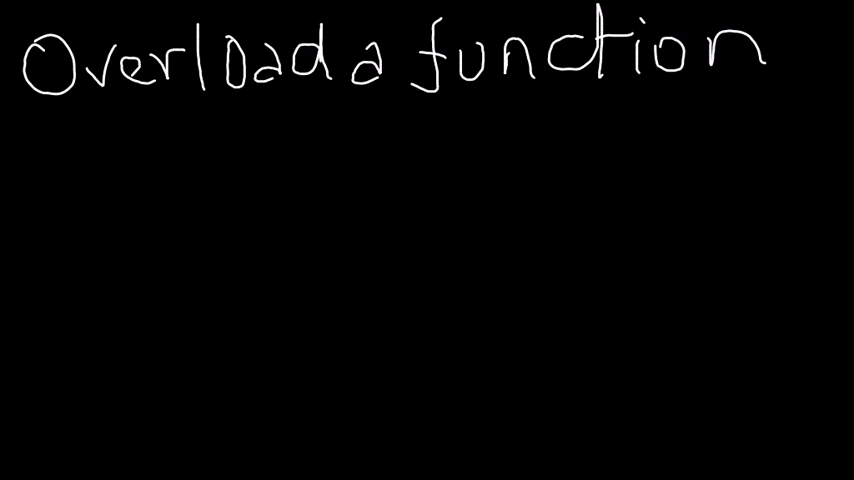
pyautogui.write('area')
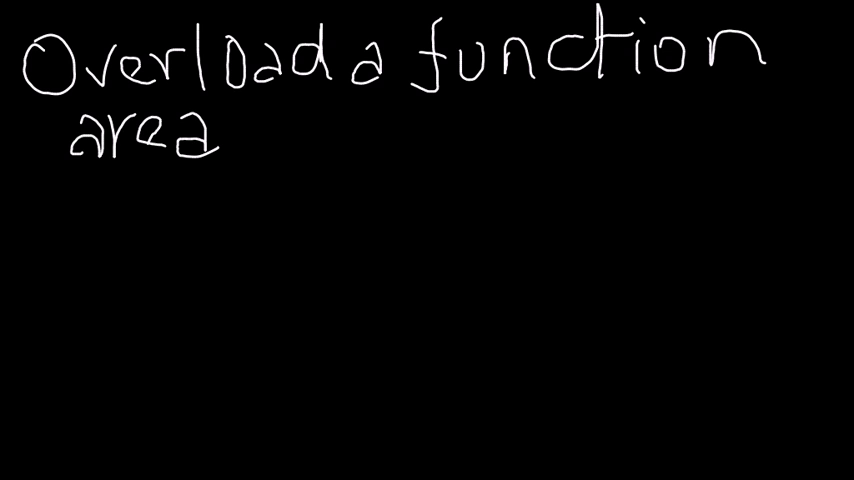
pyautogui.write(':')
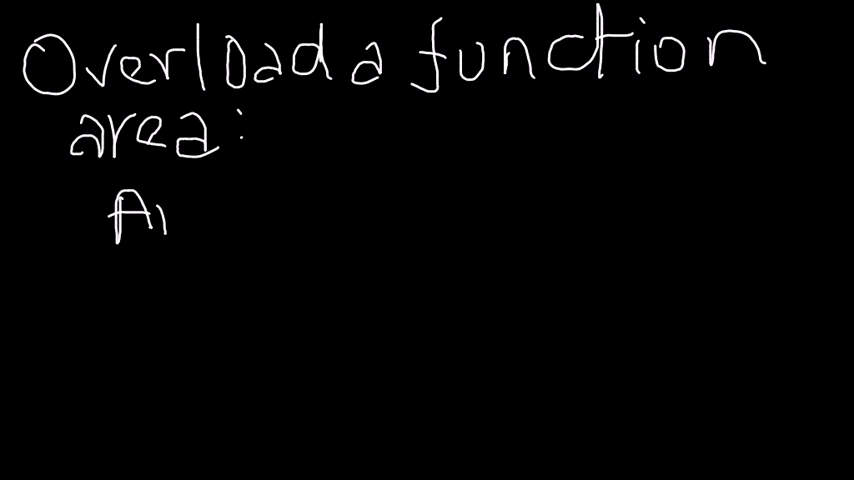
# Step: List Area of square, rectangle and circle beneath the heading
pyautogui.write('Area o/')
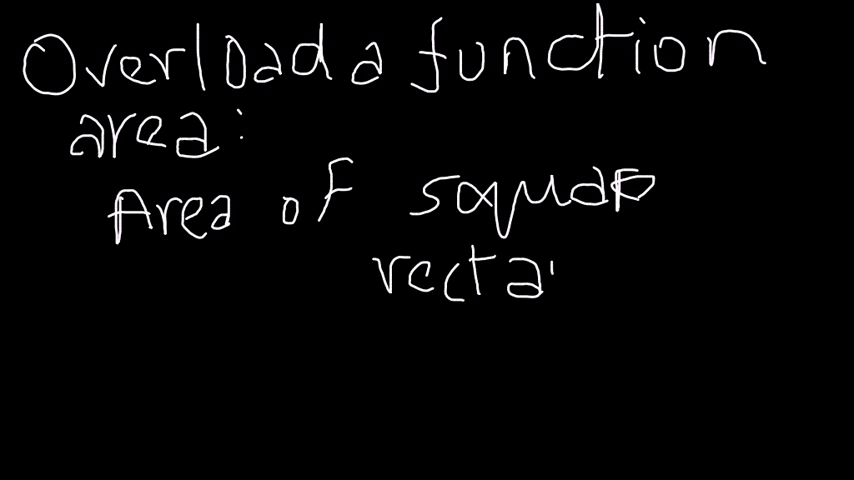
pyautogui.write('ngle')
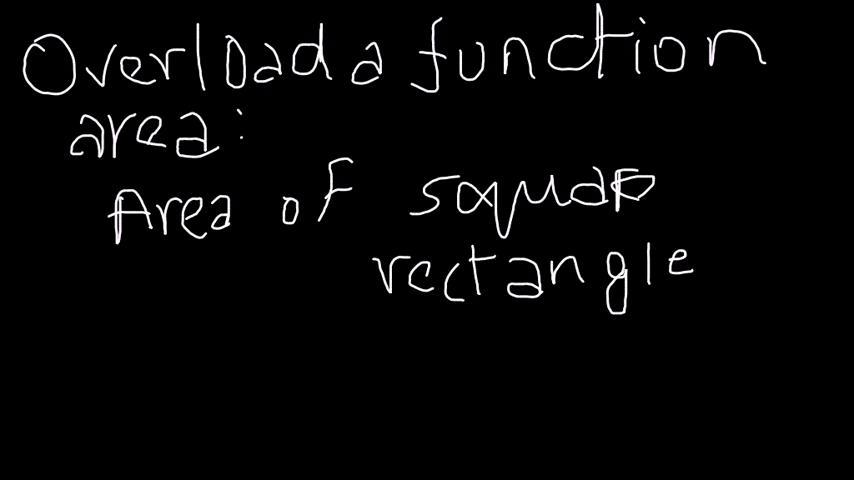
pyautogui.write('circ')
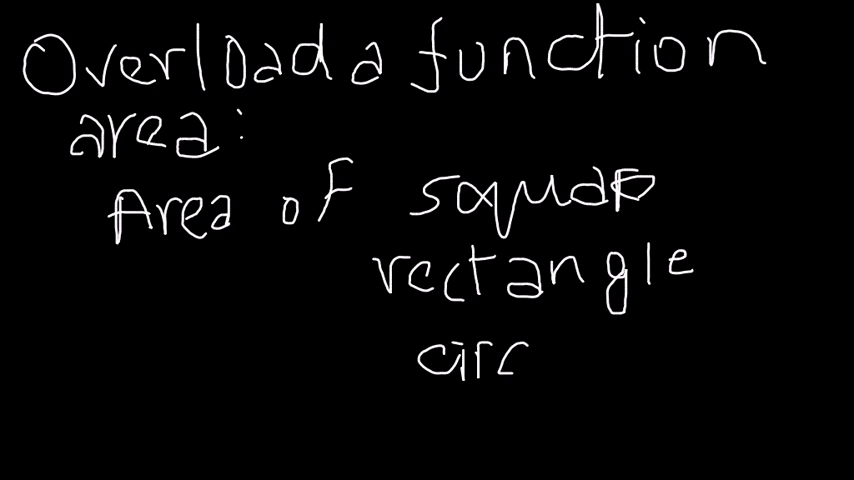
pyautogui.write('le')
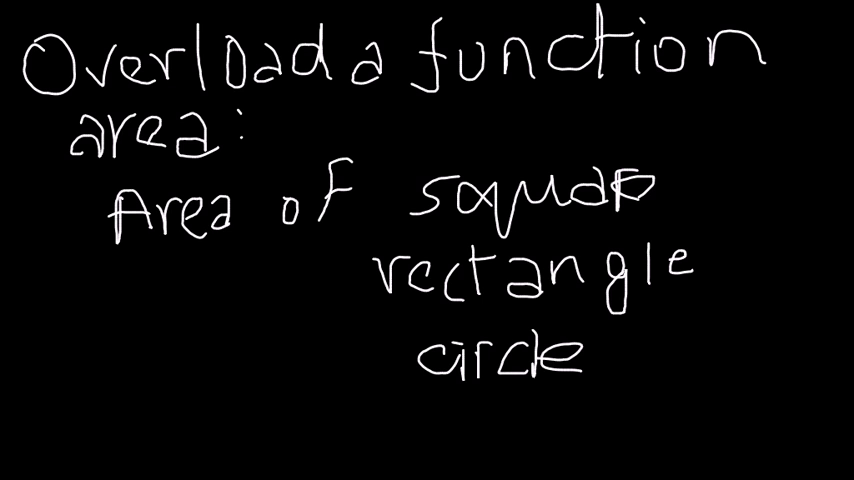
# Step: Scroll down to a blank area of the canvas for the next note
pyautogui.scroll(-3)
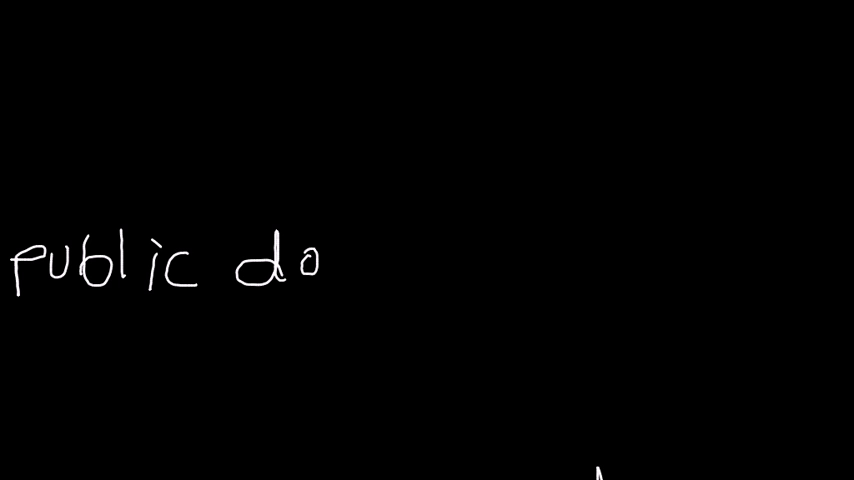
# Step: Handwrite public double area(double r)
pyautogui.write('ouble 1')
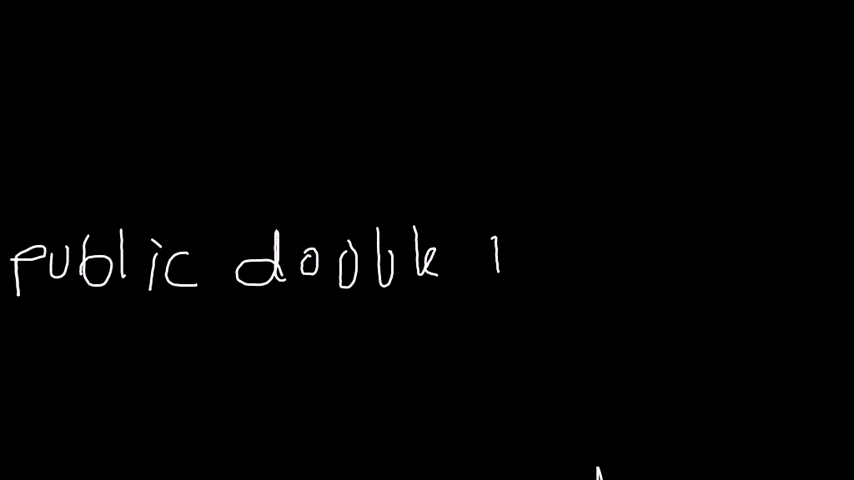
pyautogui.write('area')
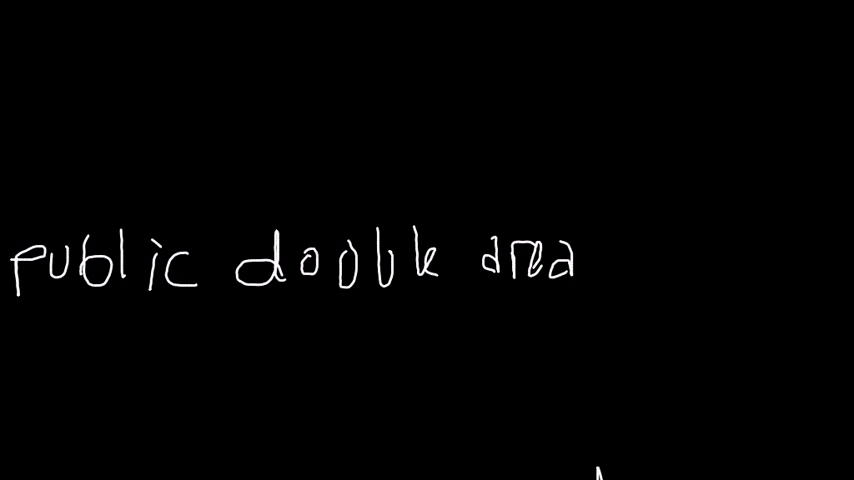
pyautogui.write('(')
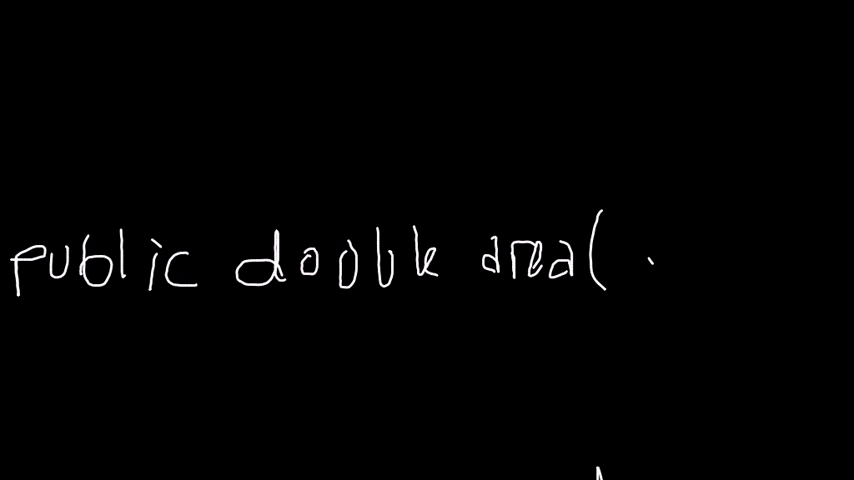
pyautogui.write('doub')
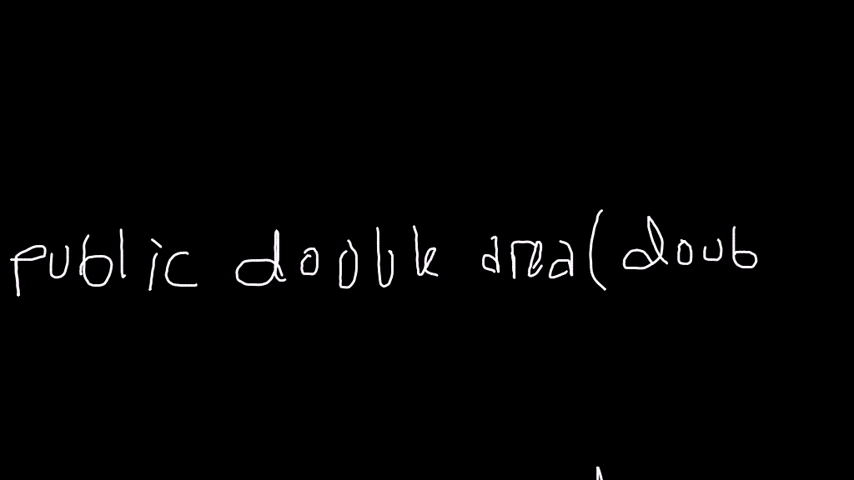
pyautogui.write('br)')
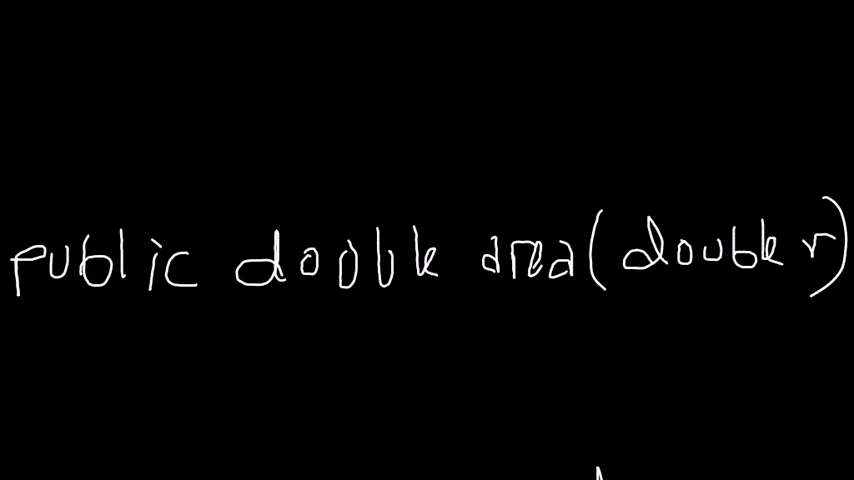
# Step: Underline the double r parameter and double return type, then write area on the next page
pyautogui.moveTo(616, 318); pyautogui.dragTo(840, 304)
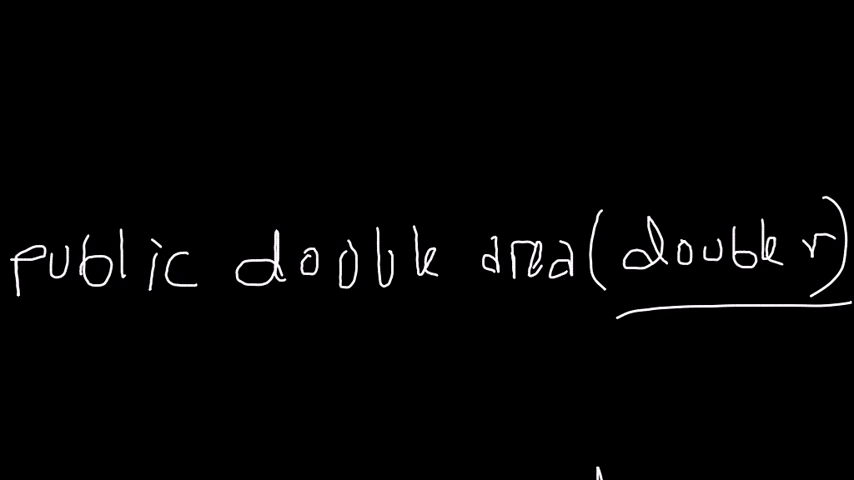
pyautogui.moveTo(164, 208); pyautogui.dragTo(712, 216)
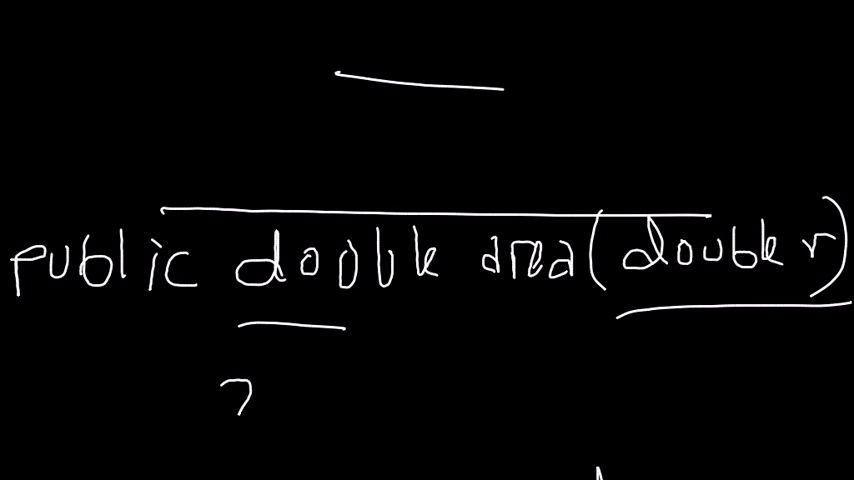
pyautogui.write('area')
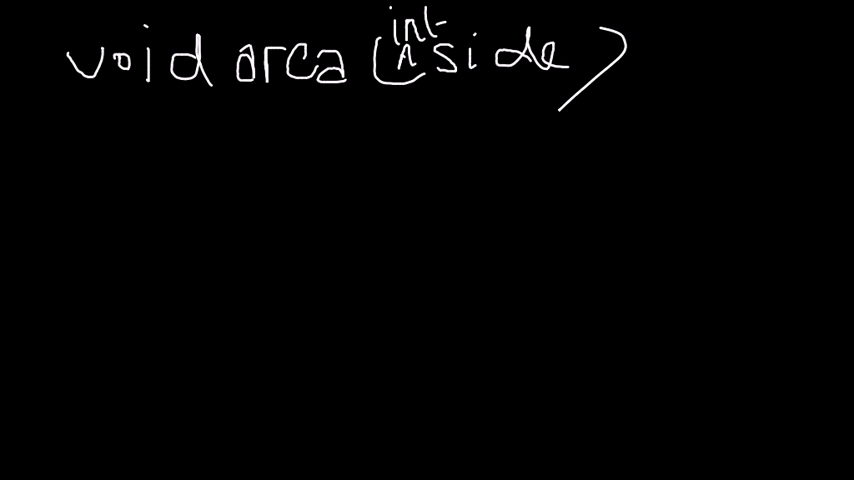
# Step: Write the second overload void area(double r beneath void area(int side)
pyautogui.write('void')
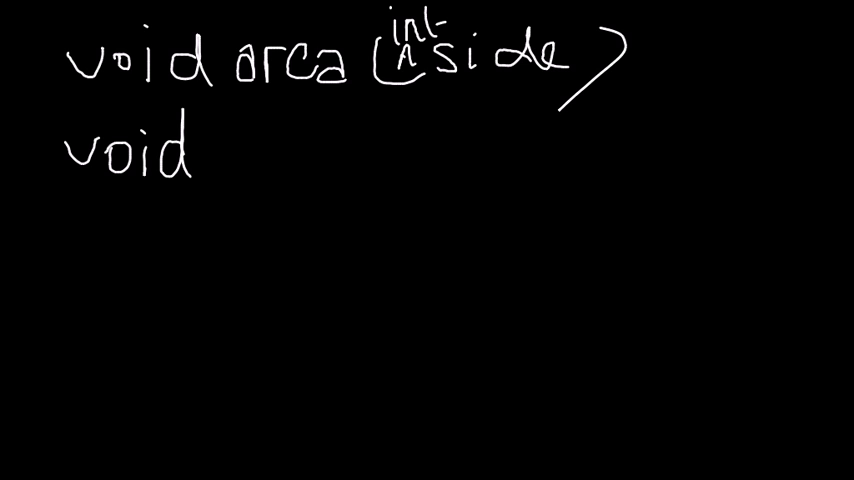
pyautogui.write('area(doi')
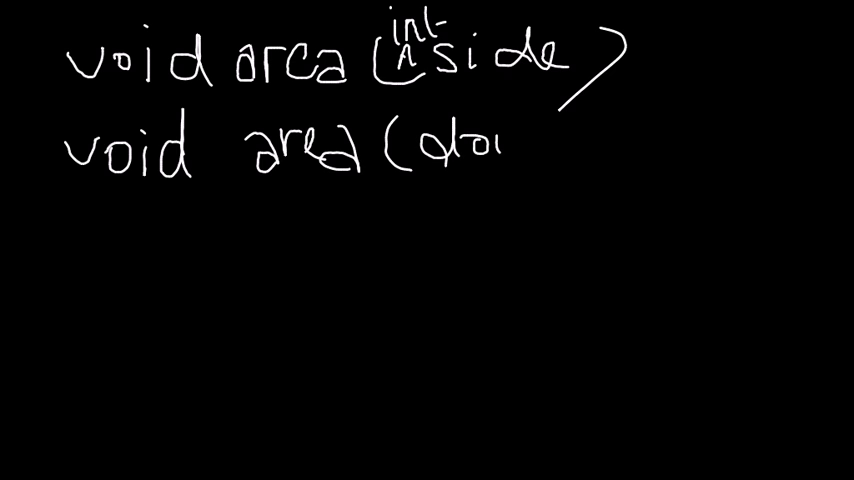
pyautogui.write('double r')
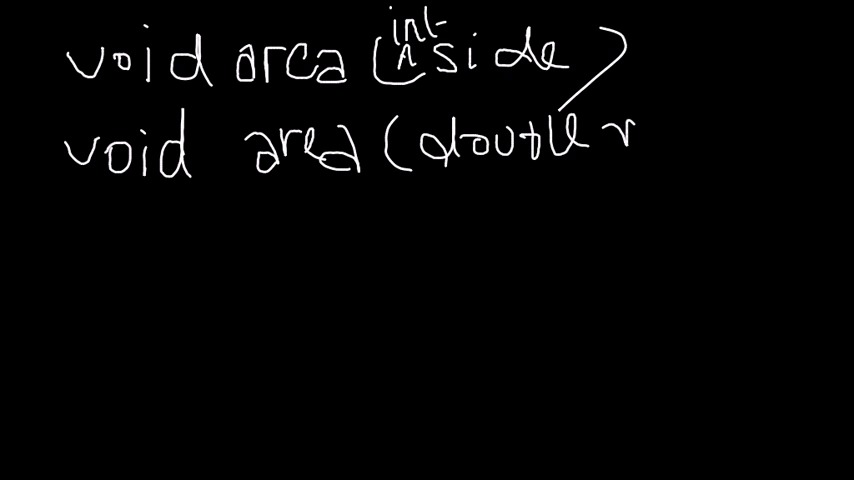